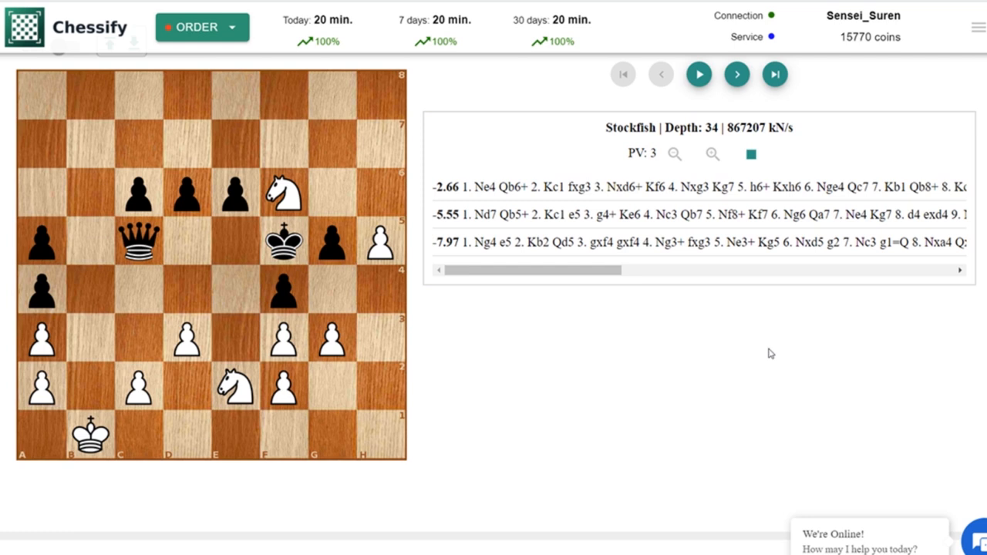
mouse_move(814, 353)
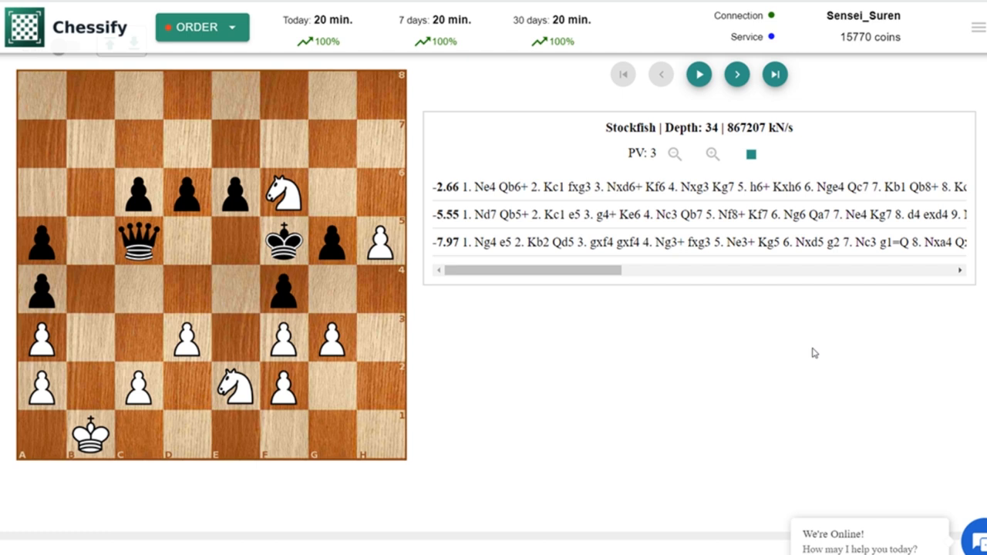
mouse_move(806, 351)
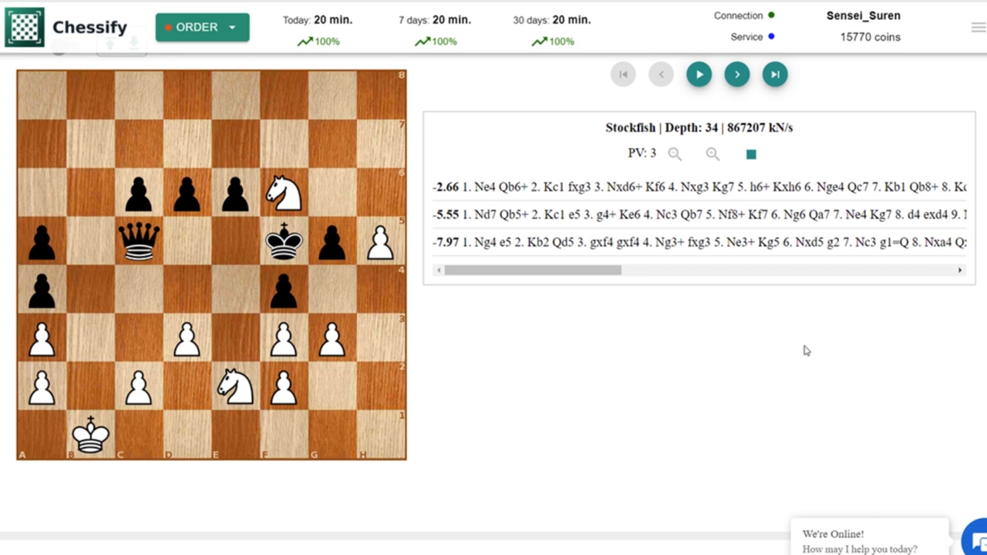
- Enter the moves 1. Nd7 Qb5+ 2. Kc1 e5 3. c4 Qb7 4. Nd4+ on the board
double_click(743, 127)
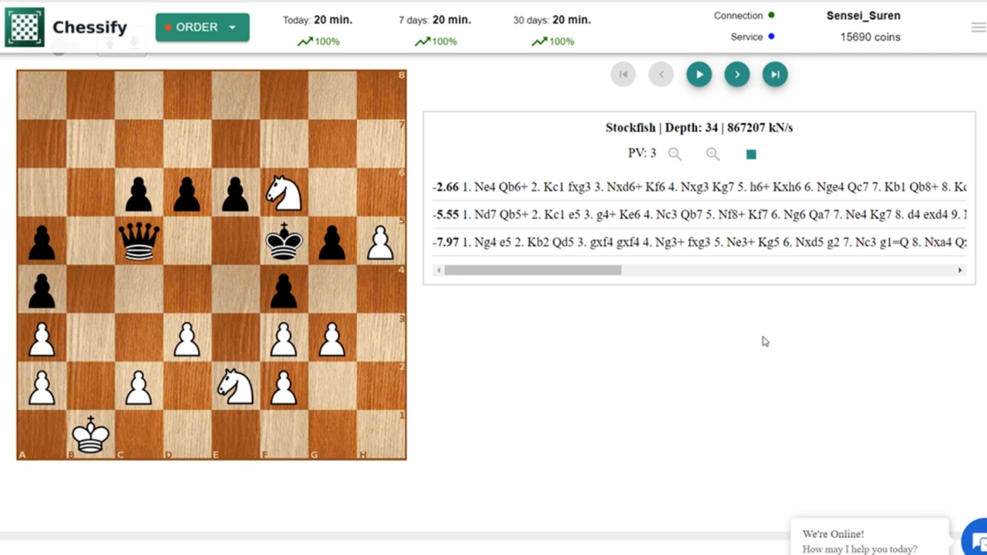
mouse_move(739, 354)
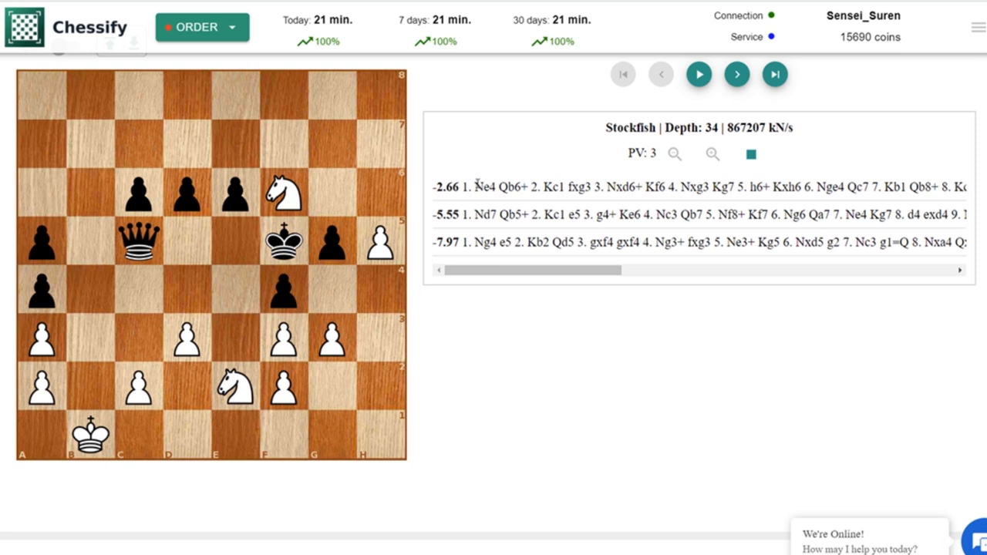
double_click(483, 186)
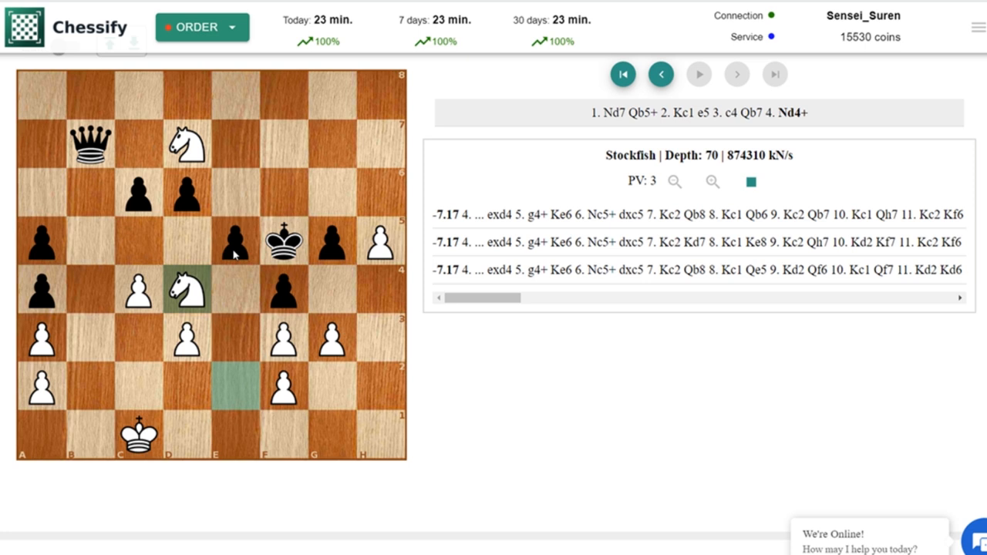
- Play 4...exd4 5. g4+ Ke6 6. Nc5+, then capture the knight with dxc5
left_click(697, 74)
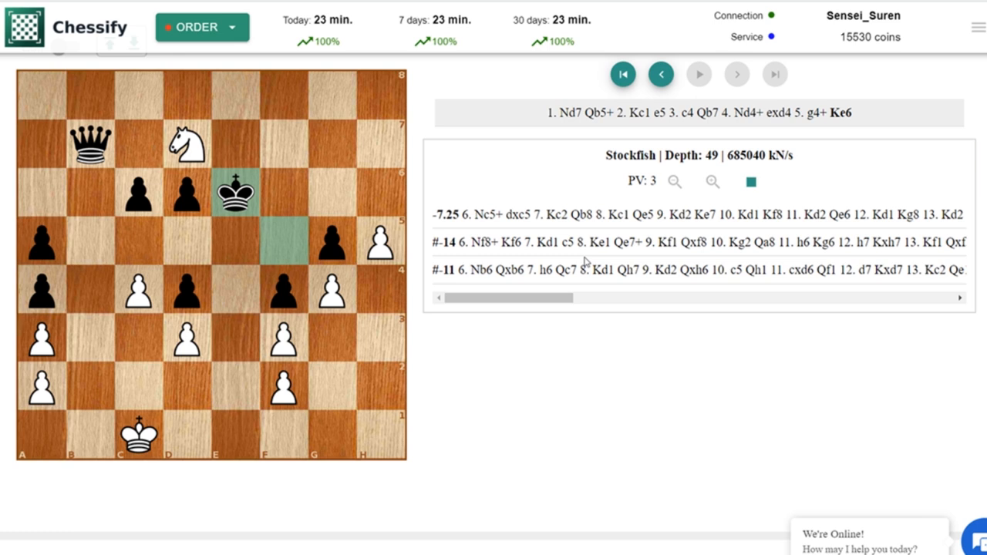
left_click(697, 74)
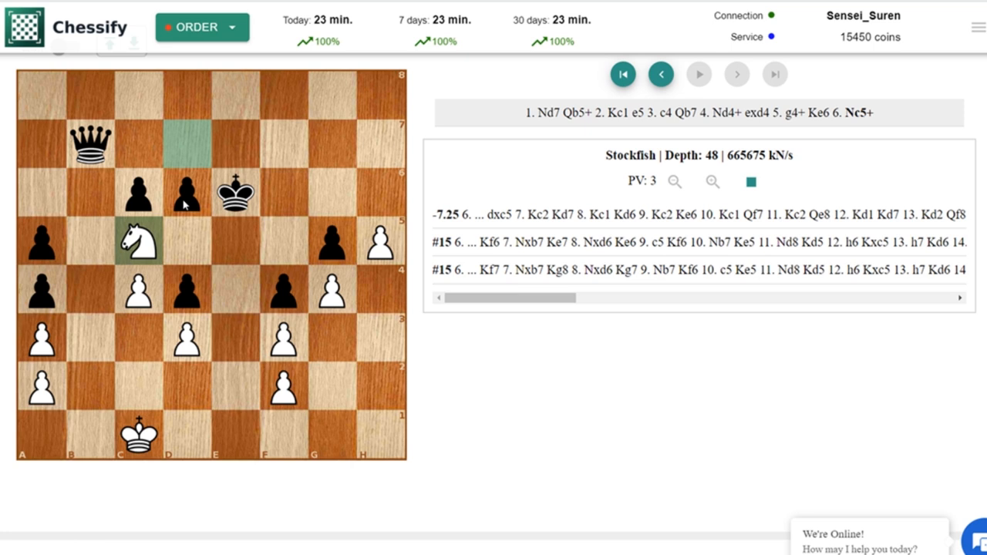
left_click(186, 205)
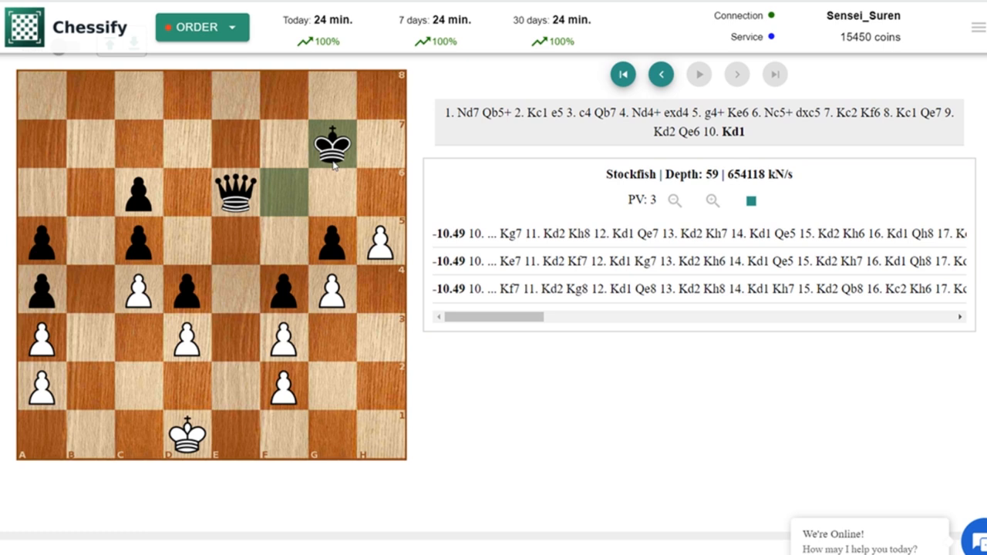
- Play 6...dxc5 7. Kc2 Kf6 8. Kc1 Qe7 9. Kd2 Qe6 10. Kd1, shuffling the king
left_click(697, 74)
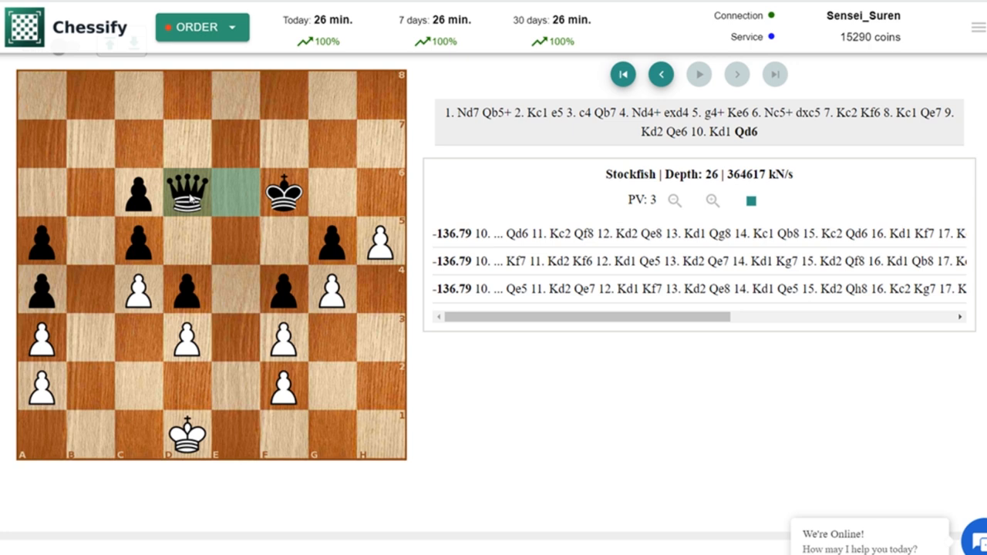
- Play 10...Qd6 11. Kd2 Ke6 12. Kd1, then step back to 9...Qe6
left_click(698, 74)
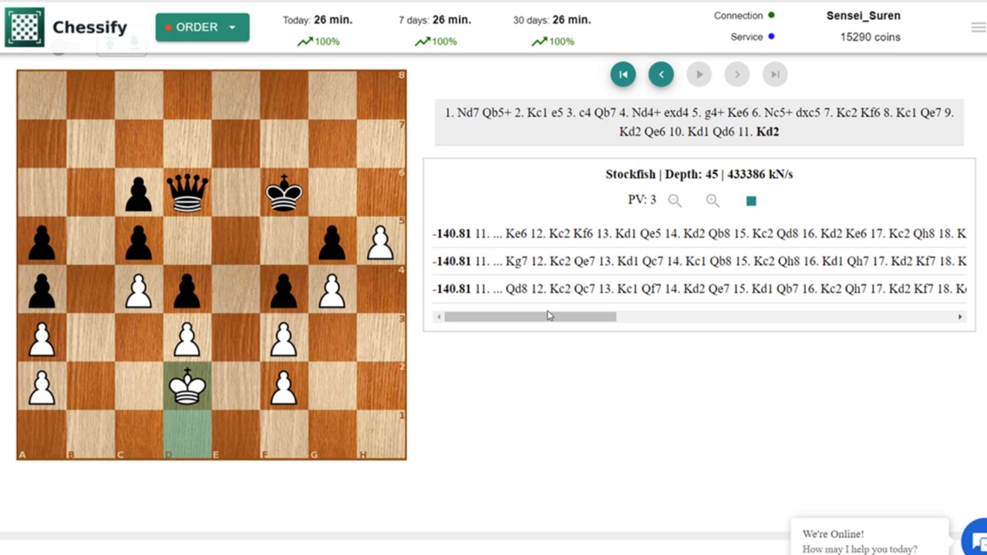
left_click_drag(185, 389, 236, 193)
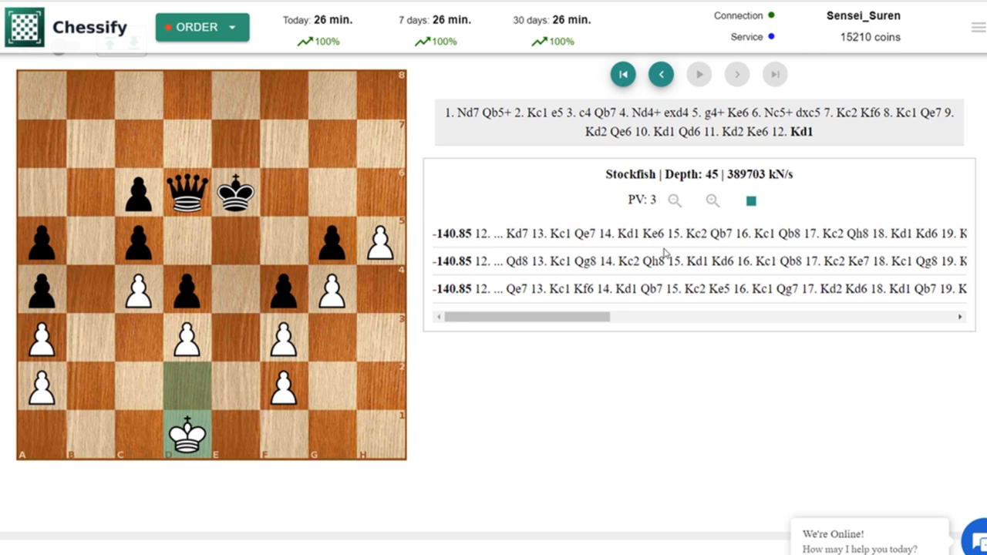
left_click(660, 74)
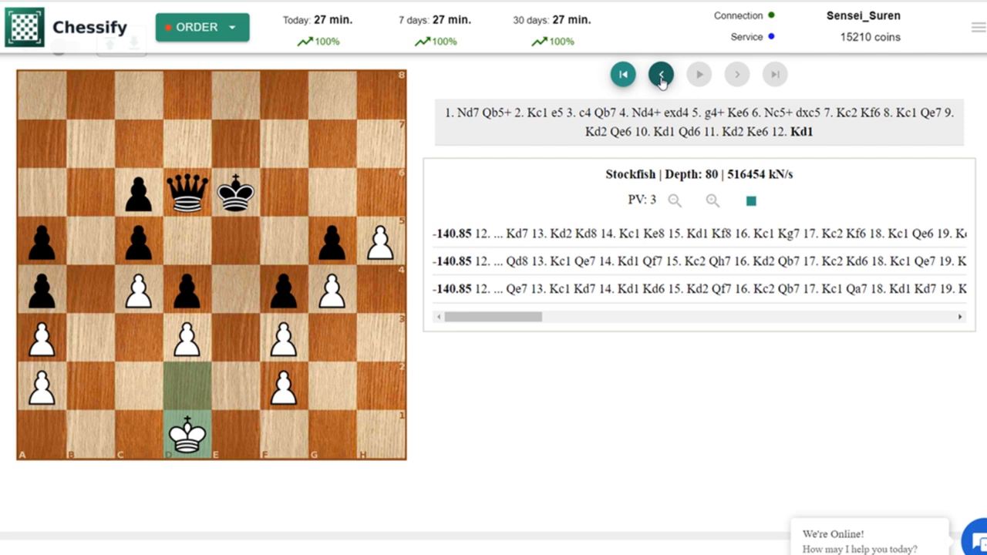
left_click(660, 74)
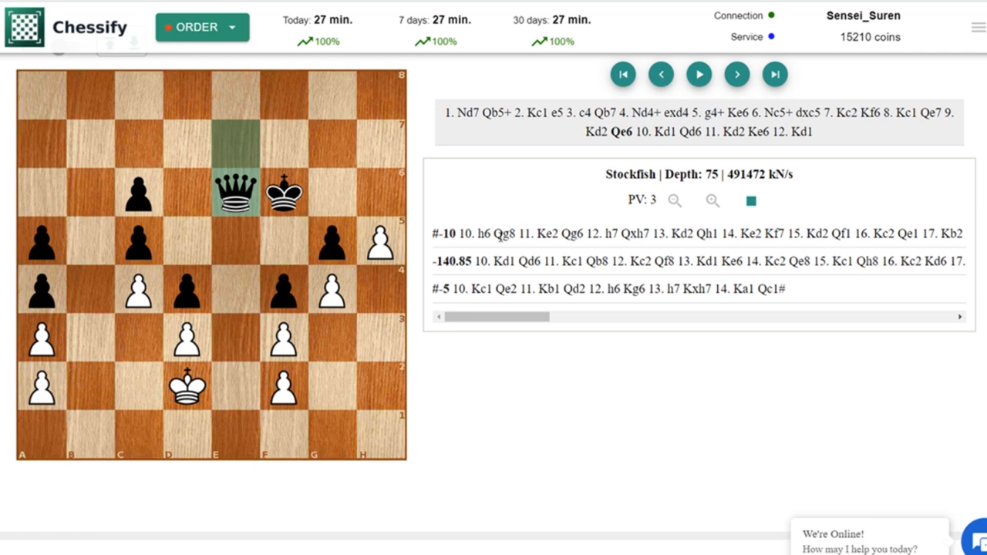
mouse_move(391, 291)
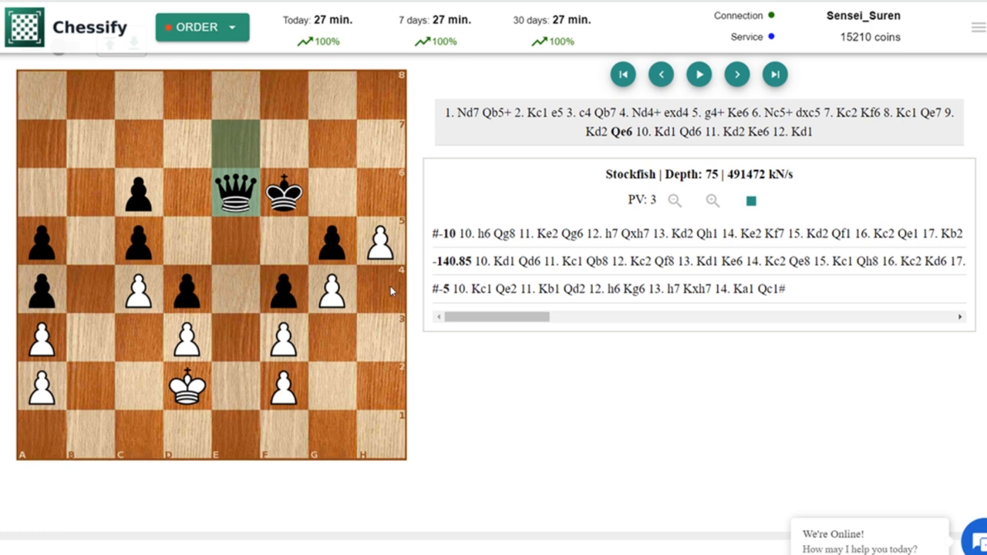